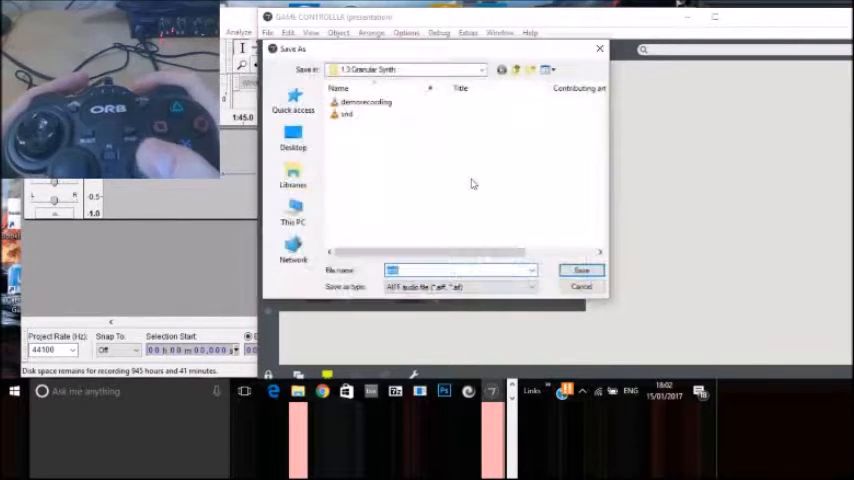
Step: Close the Save As dialog to show the GAME CONTROLLER presentation patch
left_click(581, 270)
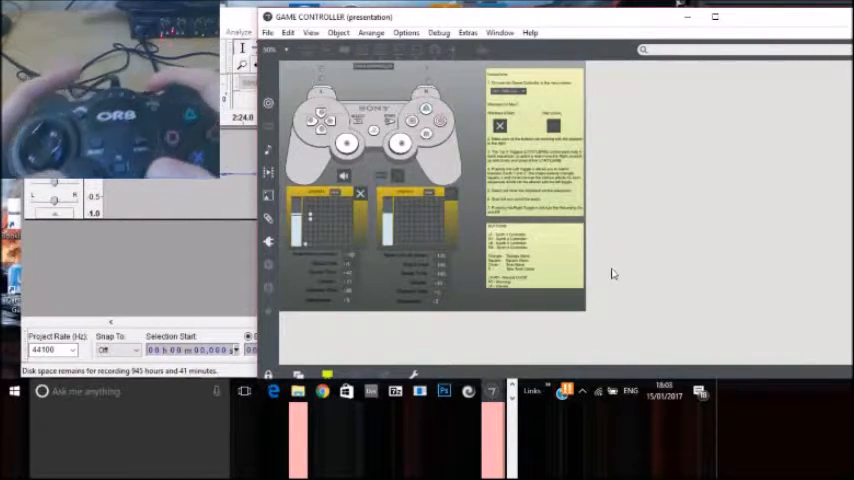
right_click(615, 270)
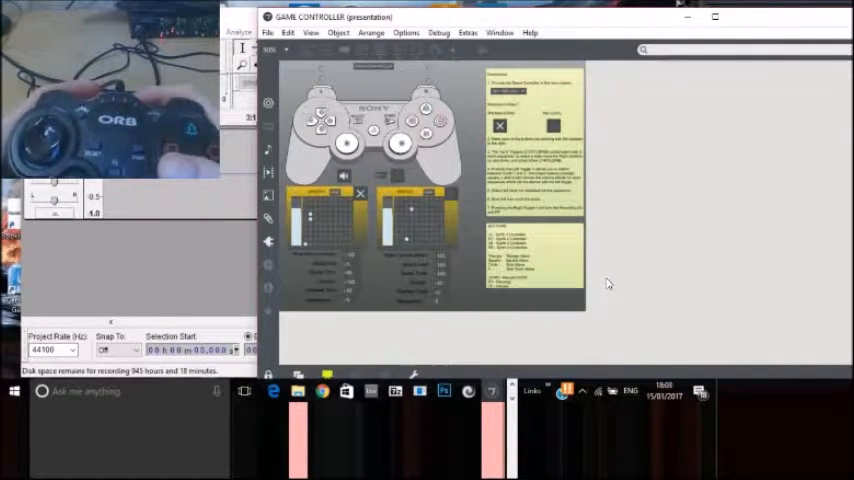
mouse_move(603, 285)
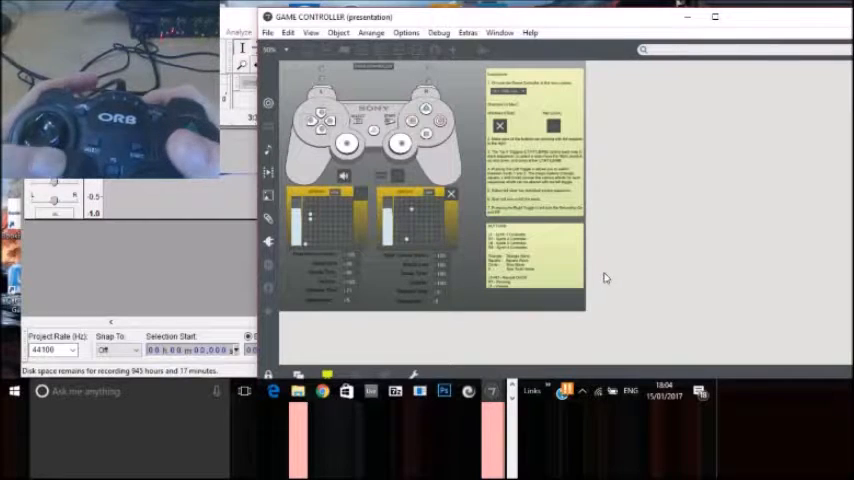
mouse_move(720, 263)
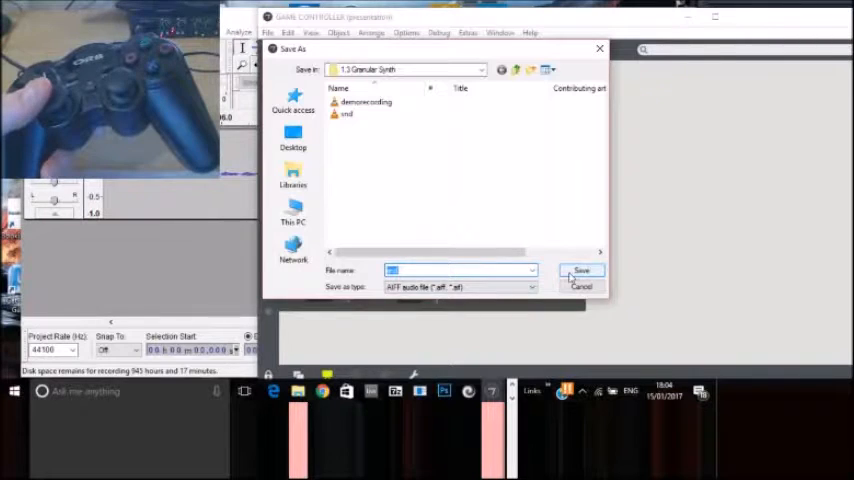
Step: Save the recording as snd, replacing the existing snd.aif
left_click(582, 271)
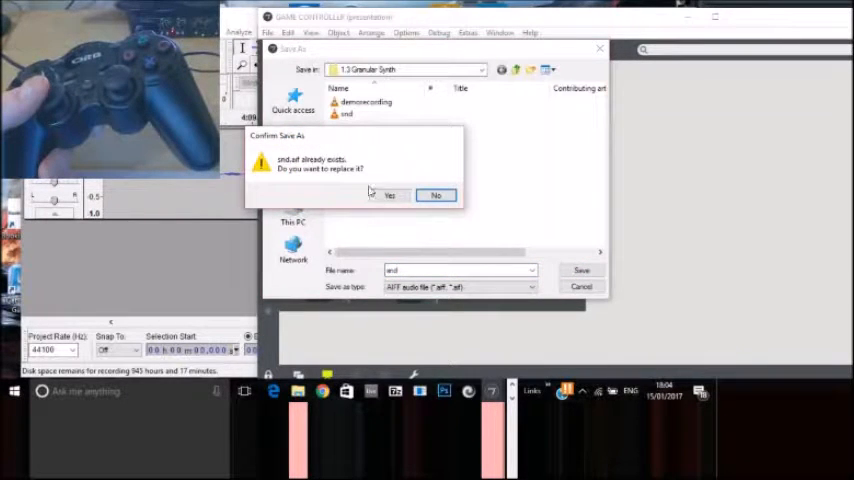
left_click(389, 195)
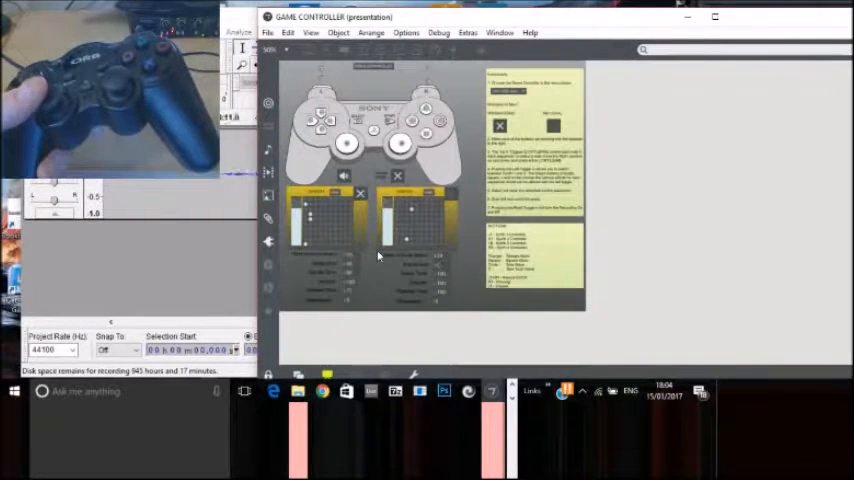